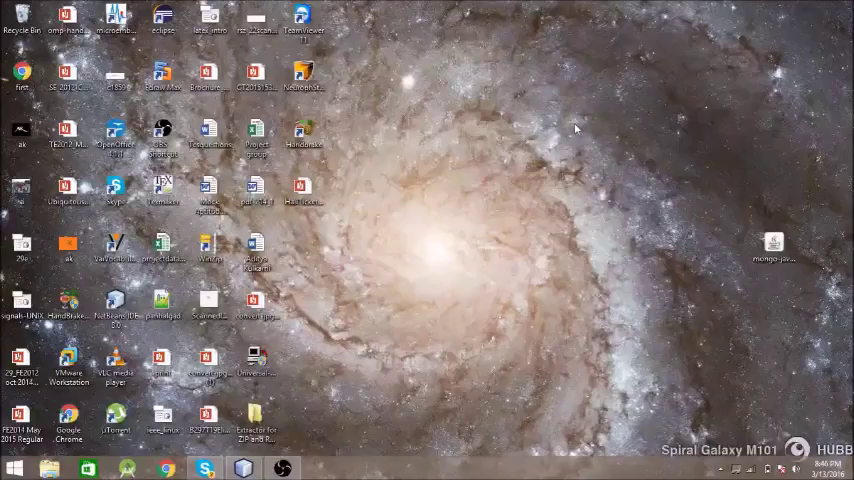
mouse_move(535, 155)
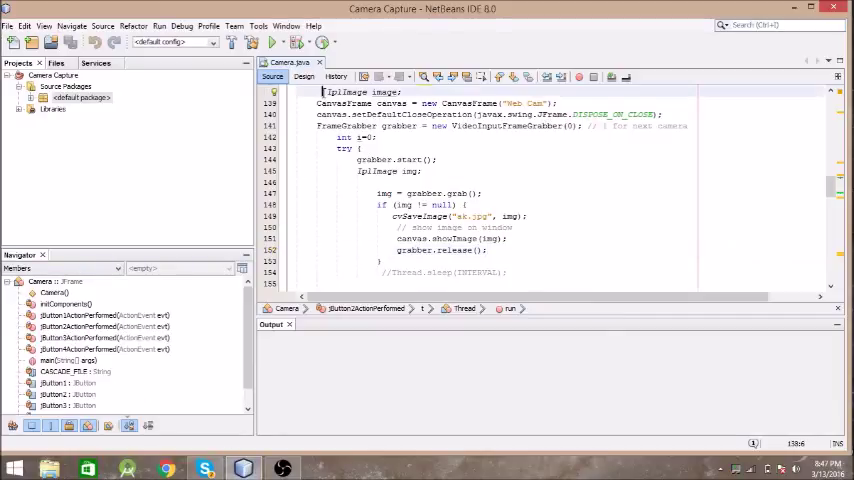
- Select the Open Webcam button in Design view and jump to its jButton2ActionPerformed source
left_click(305, 77)
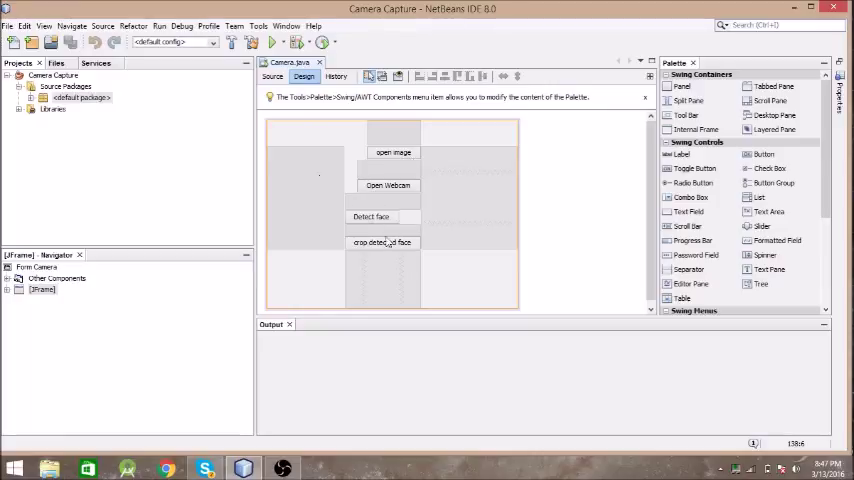
left_click(388, 186)
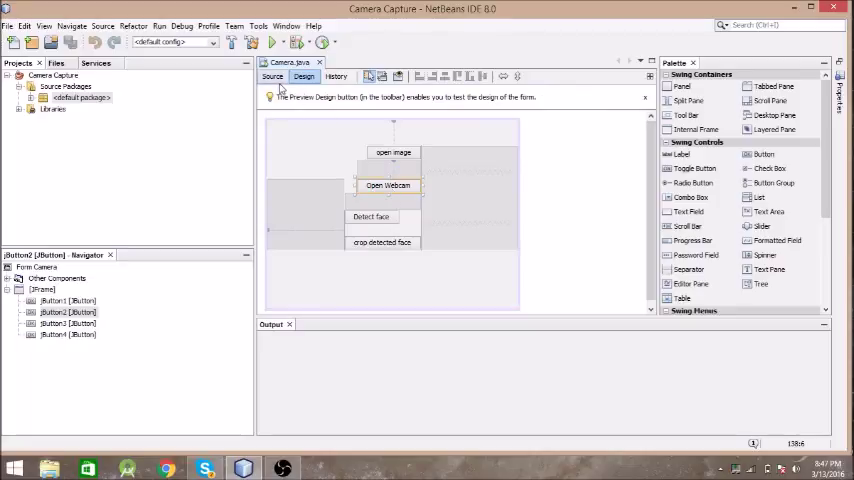
left_click(272, 77)
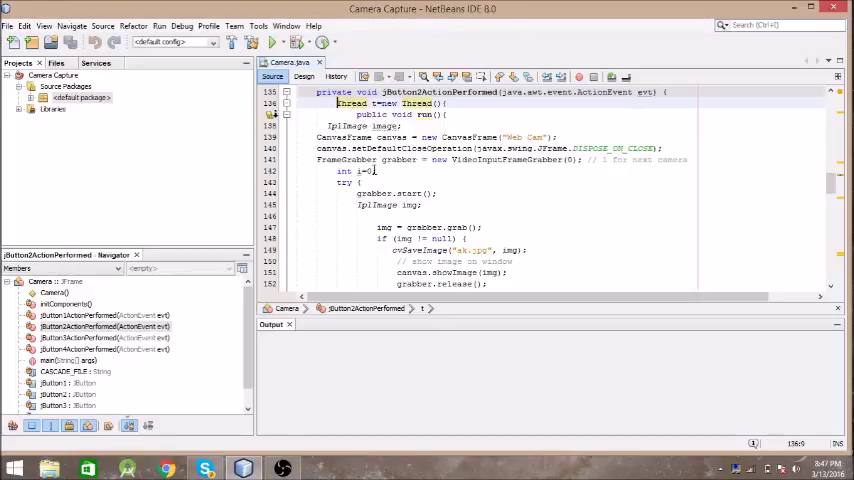
scroll("down", 3)
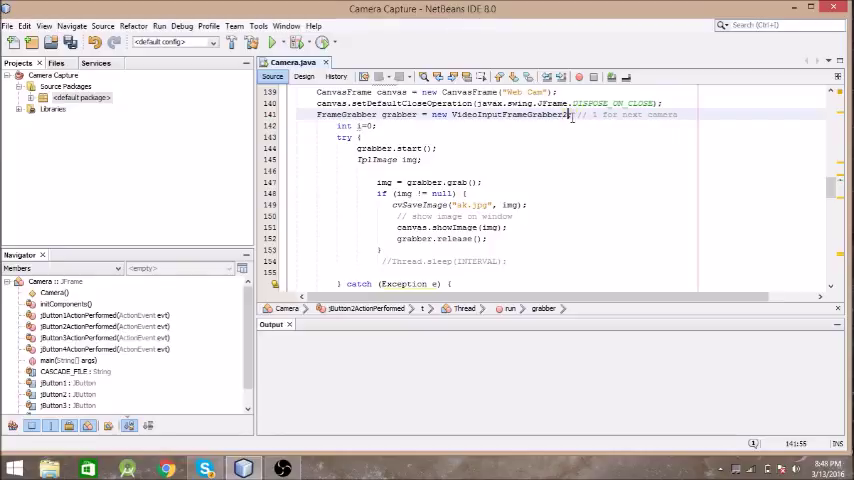
- Comment out 'int i=0;' in jButton2ActionPerformed and run the Camera Capture project
double_click(510, 114)
type("0);")
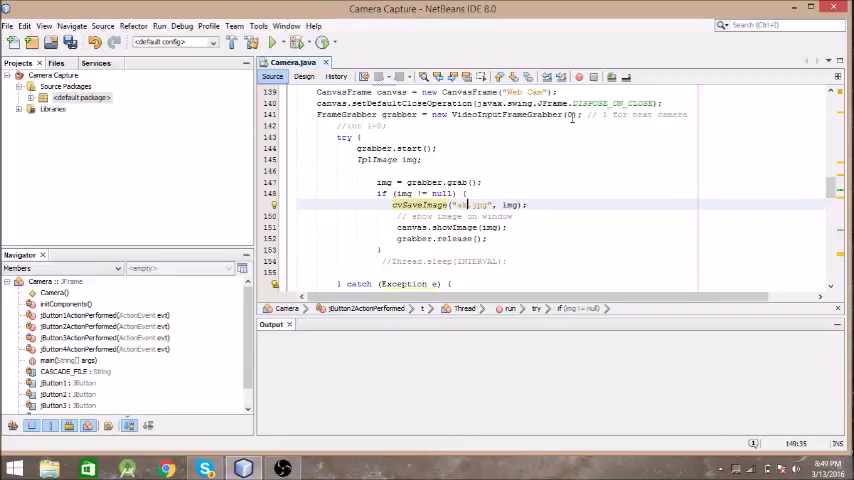
type(".")
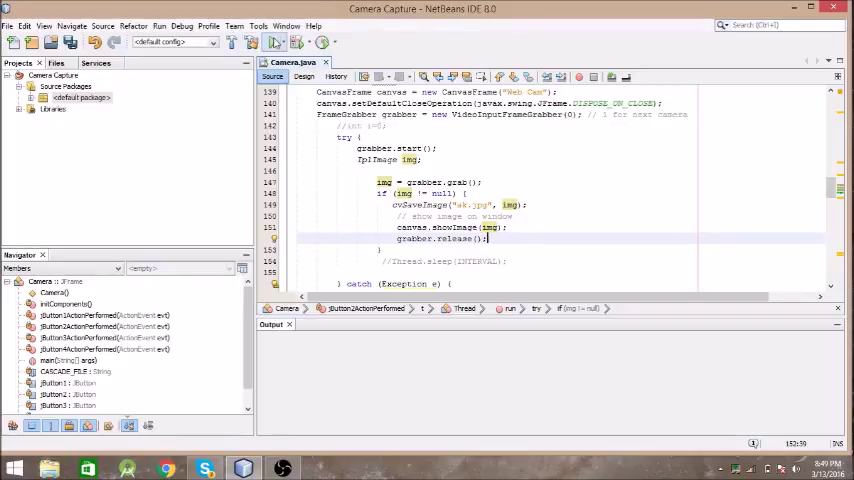
left_click(275, 42)
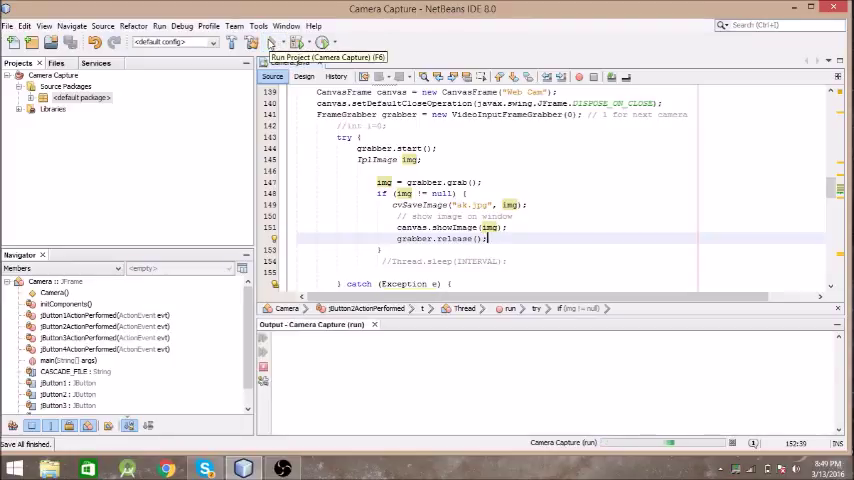
- Run Camera Capture, show the live webcam frame via Open Webcam, then close the window
left_click(271, 42)
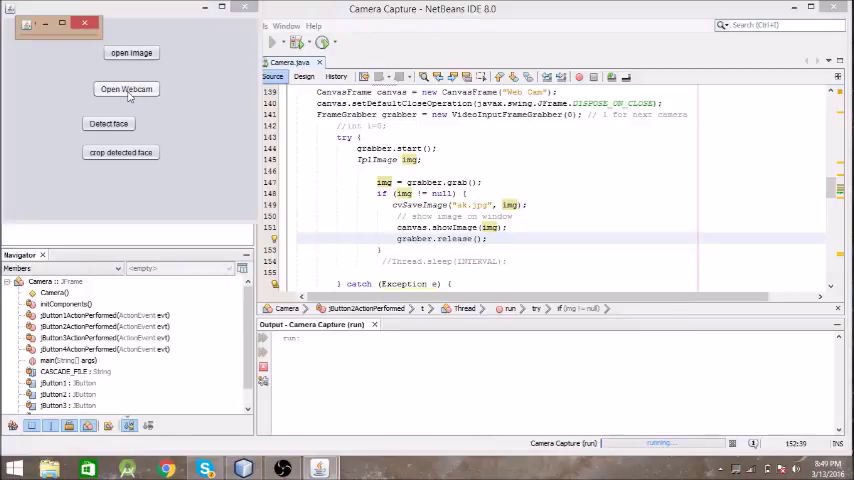
left_click(126, 89)
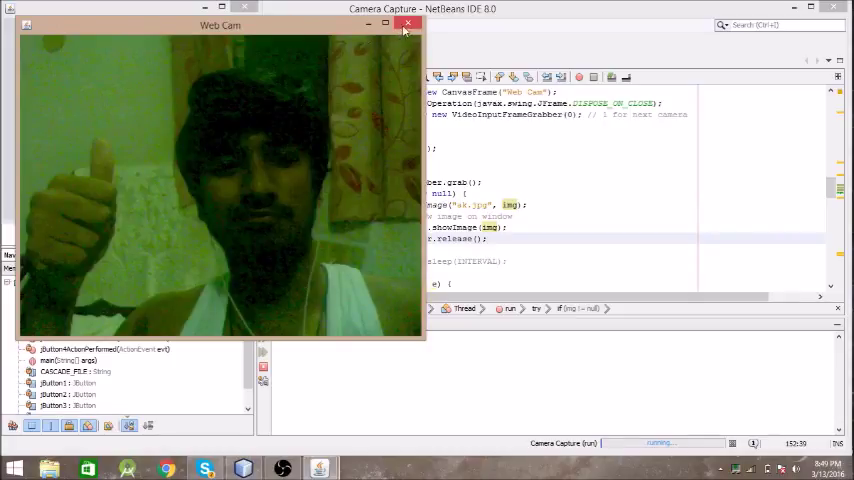
left_click(407, 23)
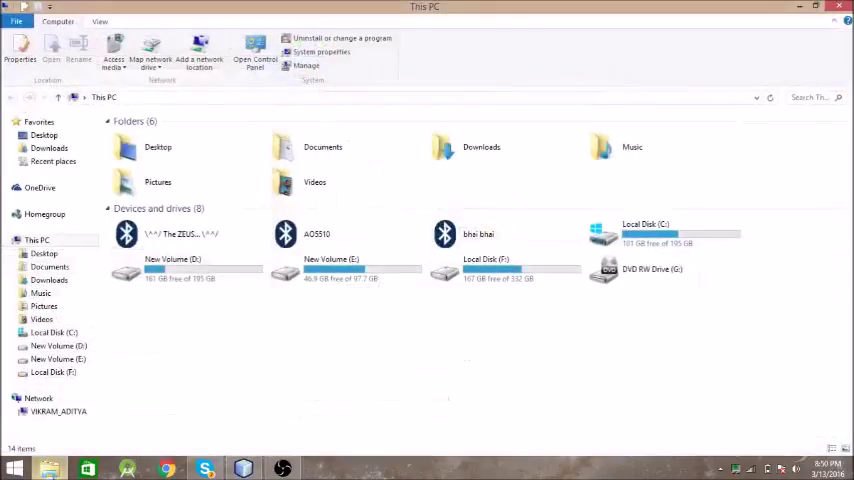
- Browse from Local Disk (C:) through Users and the home folder to the Camera Capture folder
double_click(645, 233)
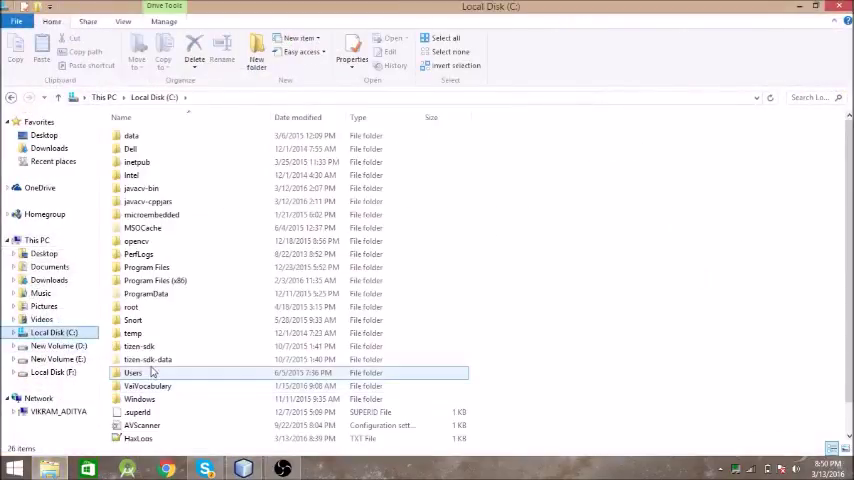
double_click(133, 372)
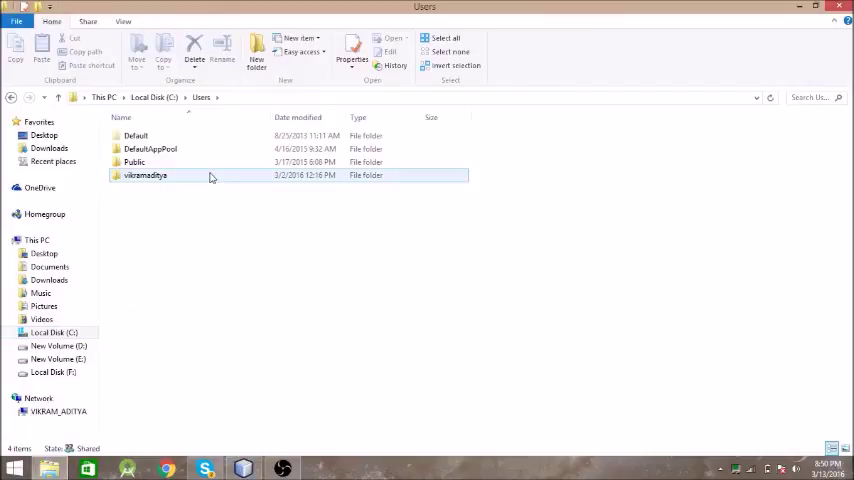
double_click(144, 175)
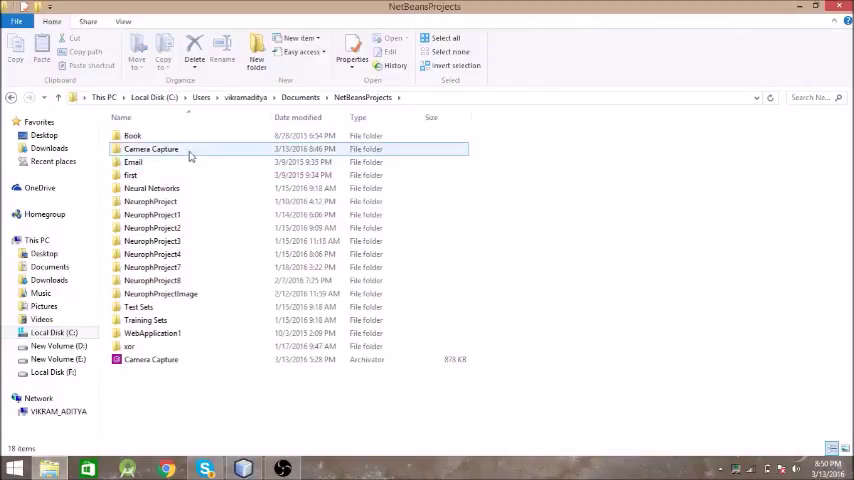
double_click(150, 148)
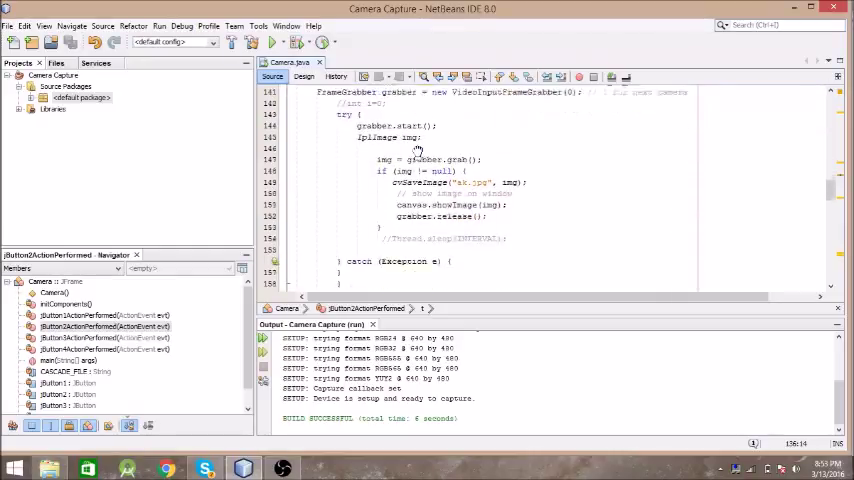
- Scroll the webcam handler down to the t.start() thread launch after BUILD SUCCESSFUL
scroll("down", 3)
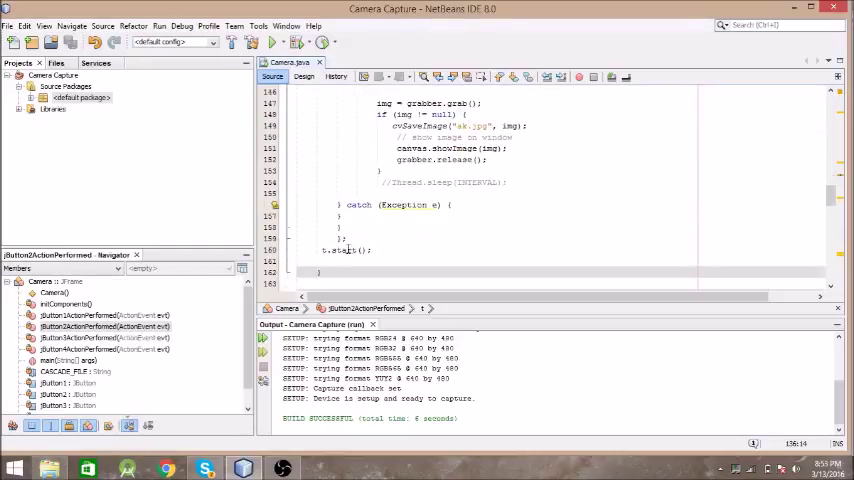